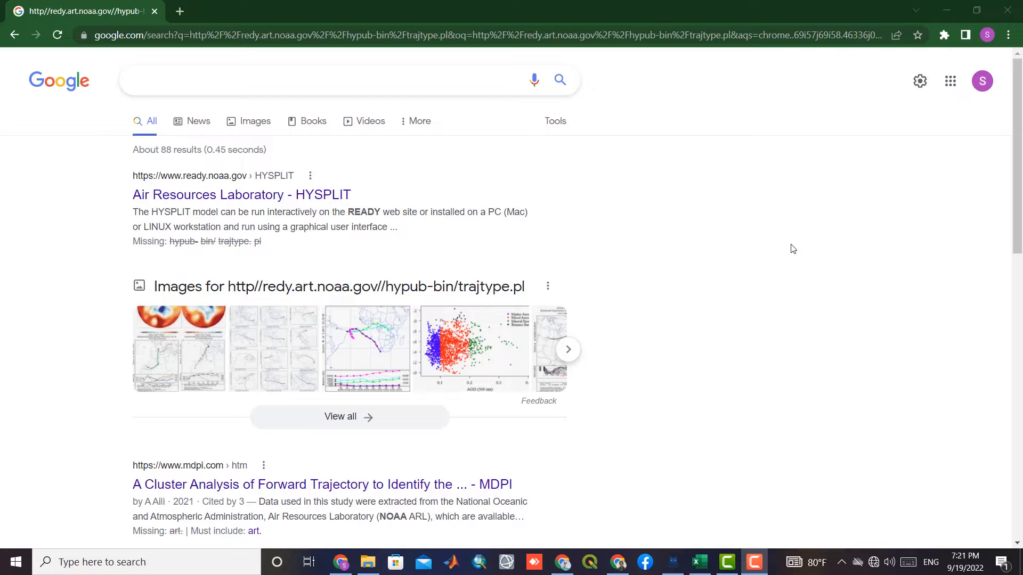
mouse_move(769, 243)
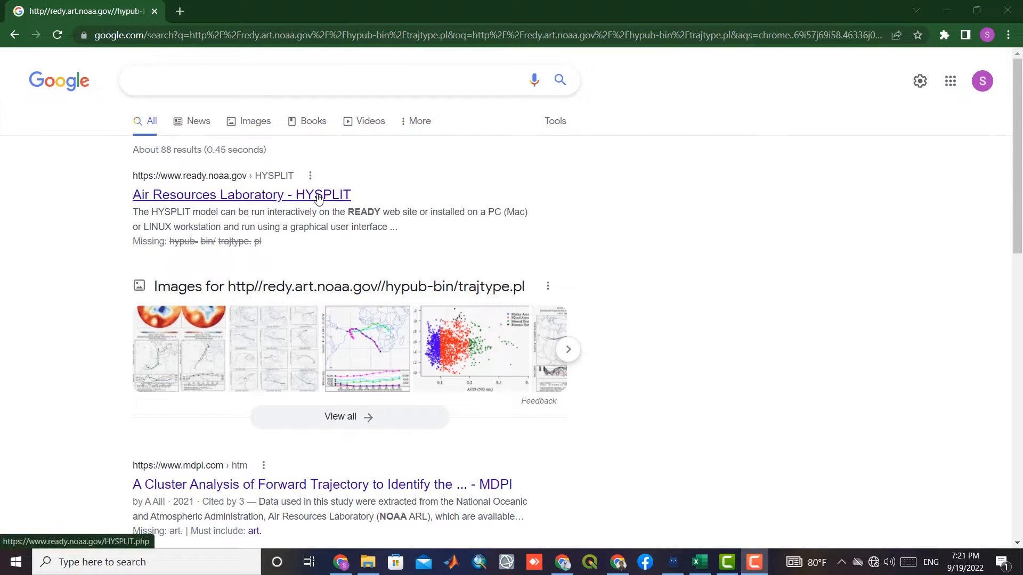
Open the Air Resources Laboratory – HYSPLIT page from the Google results.
left_click(242, 194)
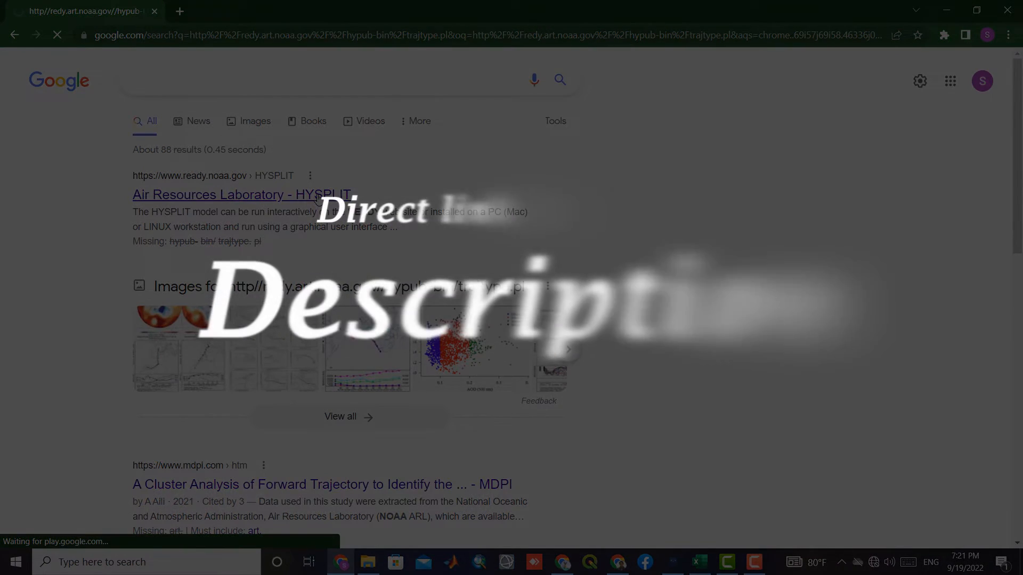
Reach HYSPLIT-WEB and start the Run HYSPLIT Trajectory Model page.
left_click(243, 193)
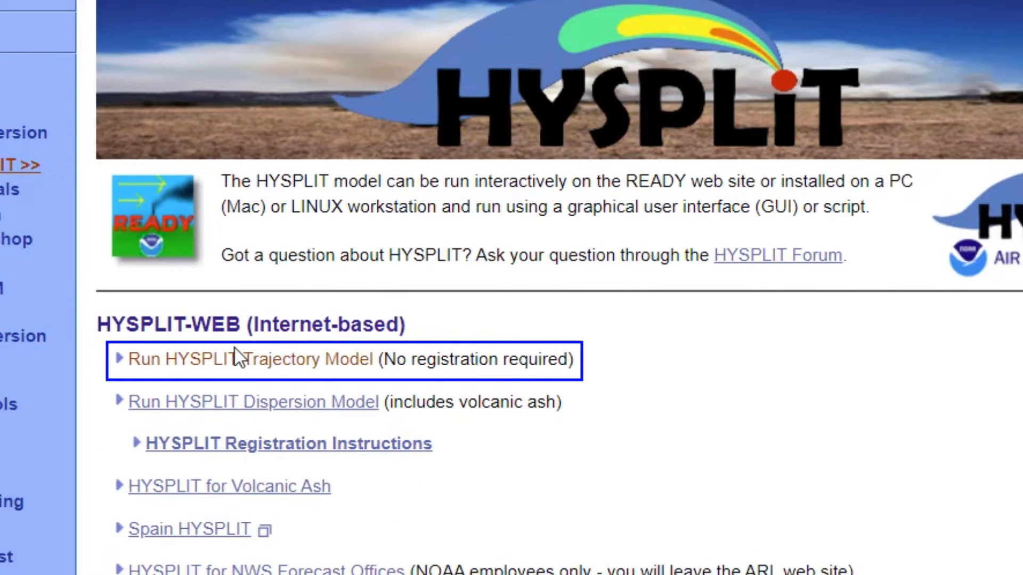
scroll("down", 3)
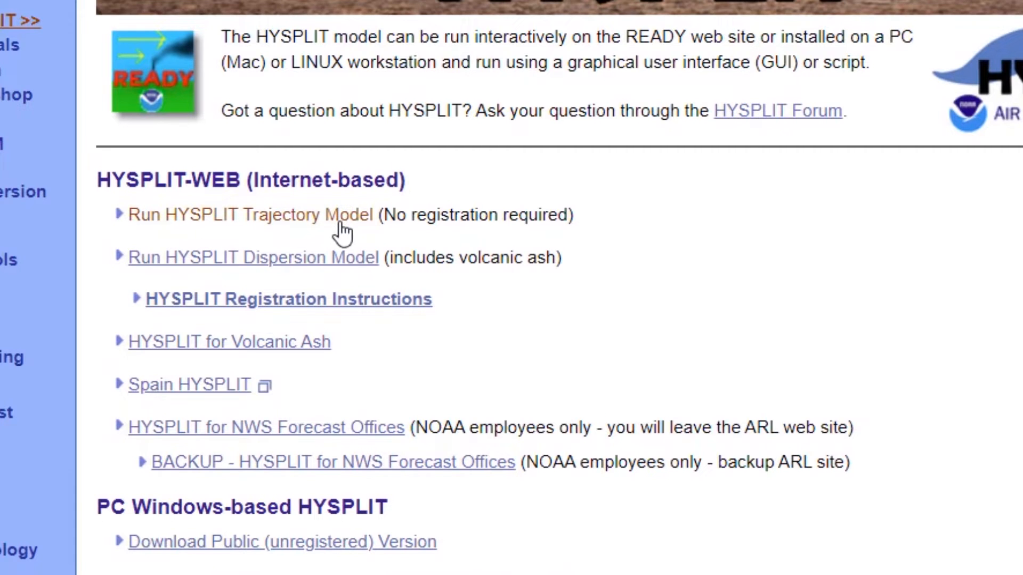
mouse_move(336, 224)
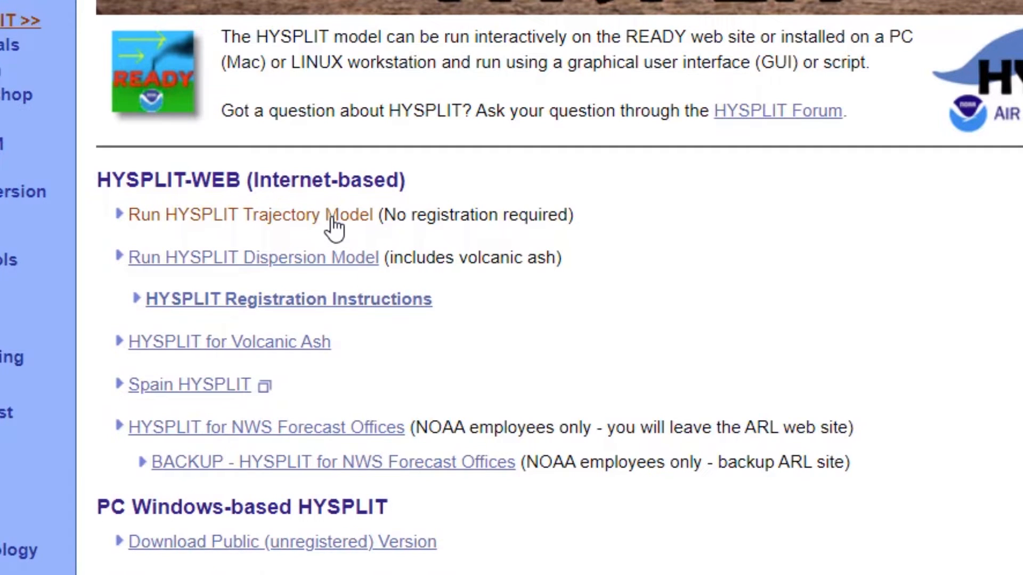
left_click(250, 216)
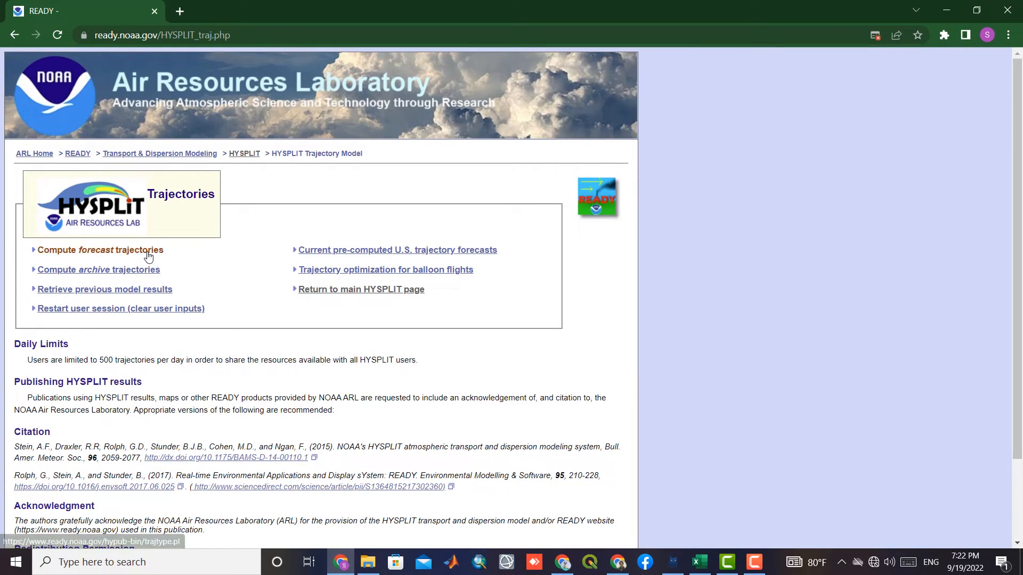
Choose forecast trajectories with 1 starting location and Normal type, then continue.
left_click(100, 250)
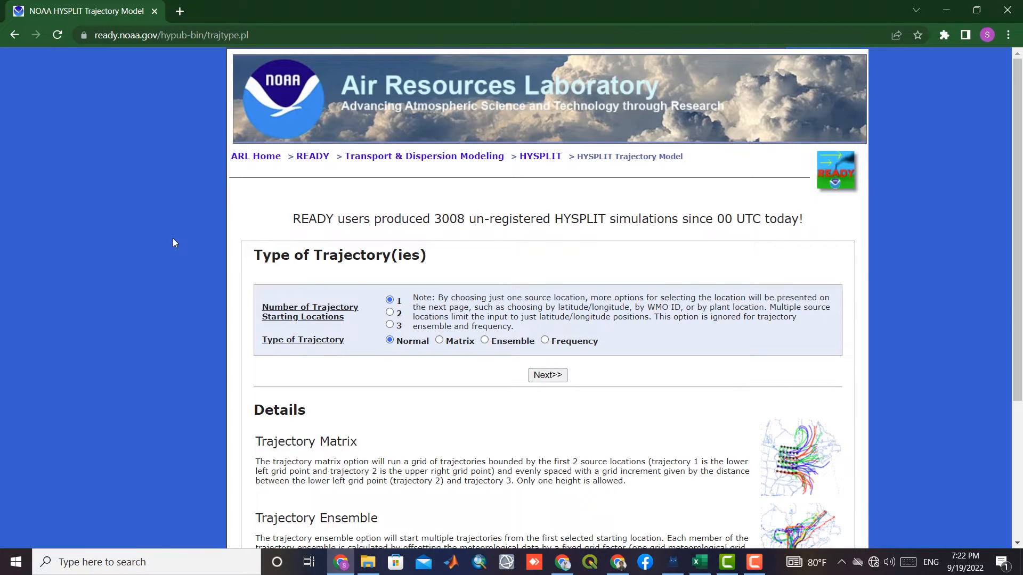
mouse_move(442, 240)
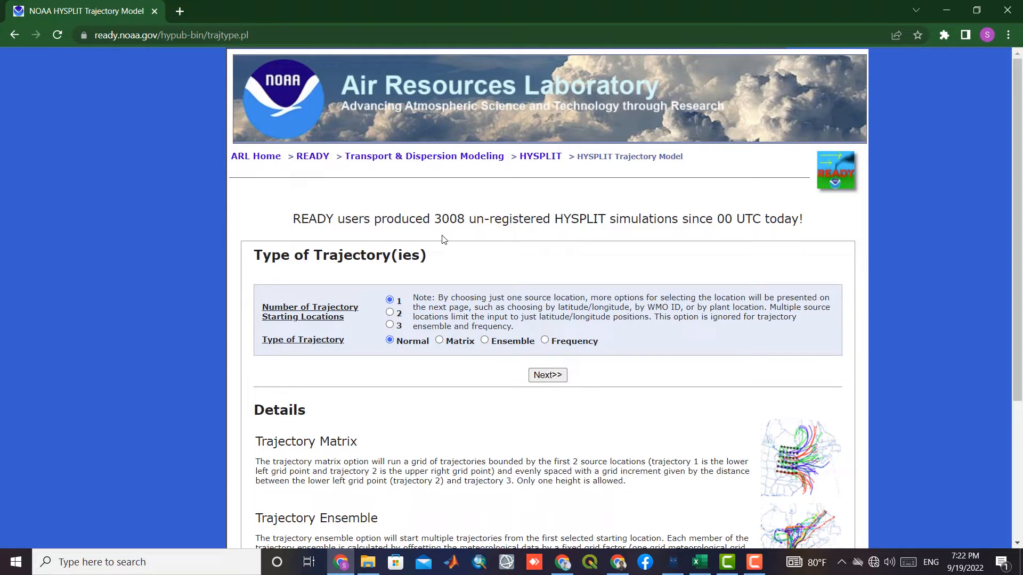
mouse_move(470, 312)
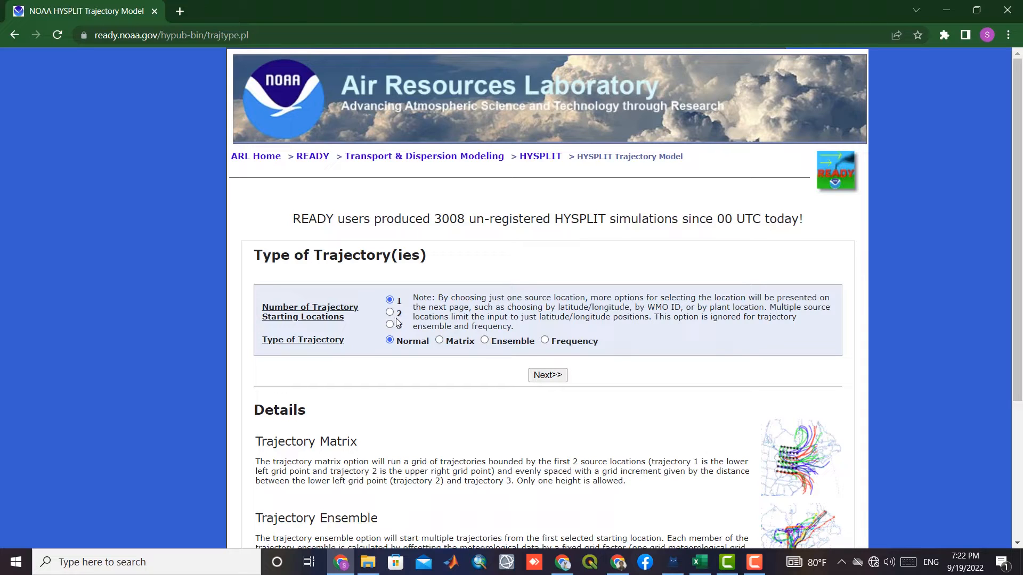
left_click(390, 325)
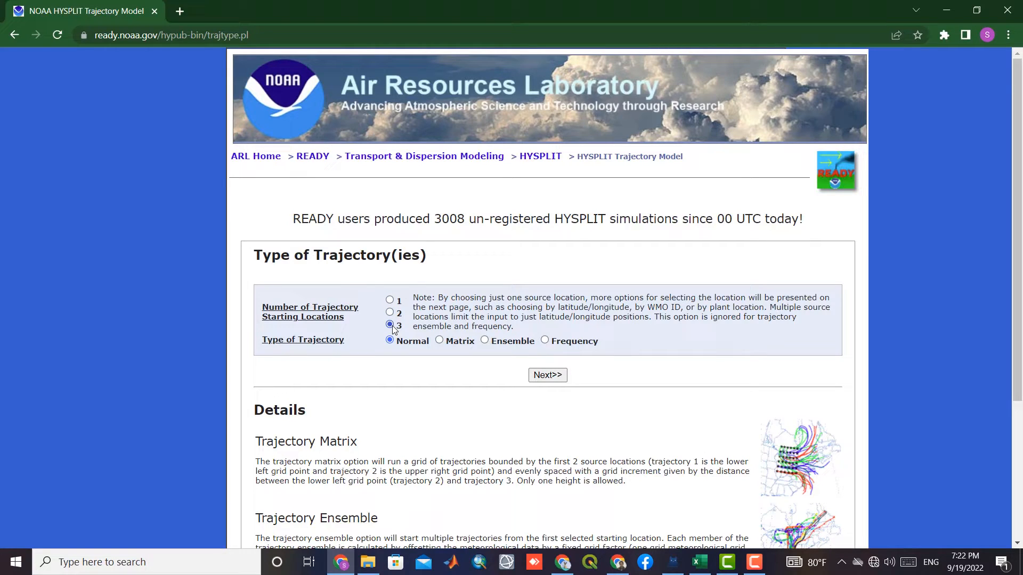
left_click(390, 300)
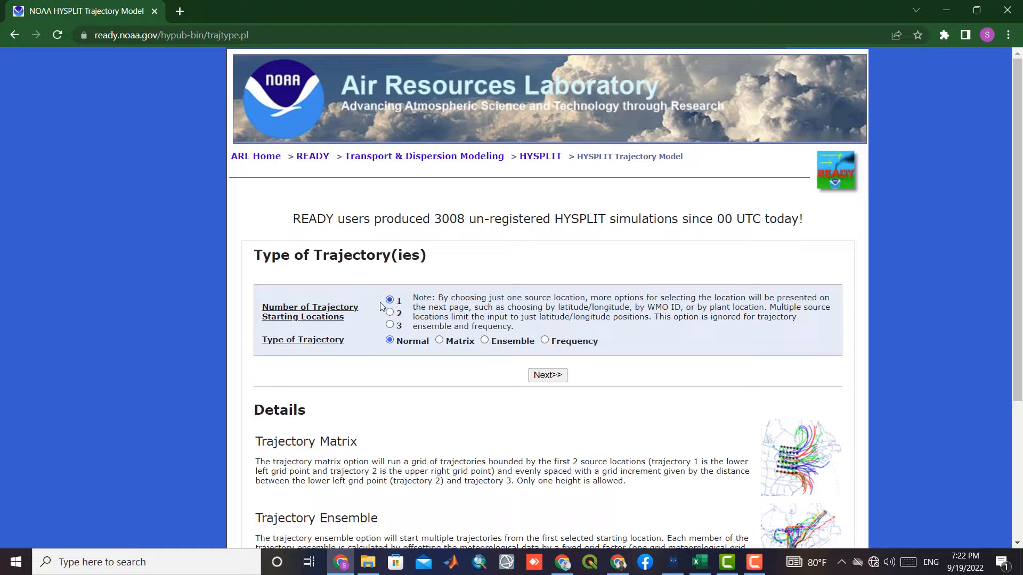
mouse_move(429, 381)
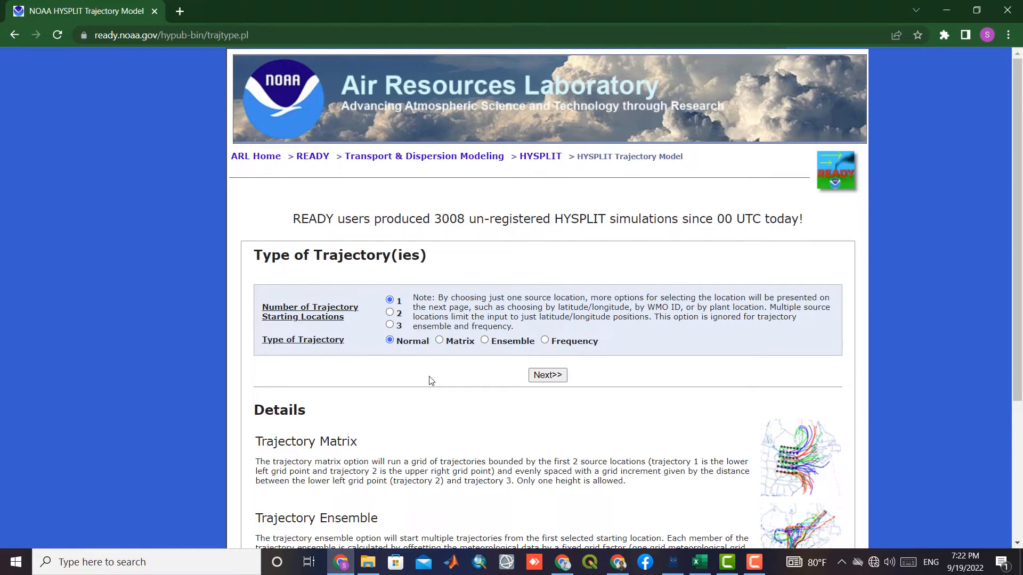
scroll("down", 3)
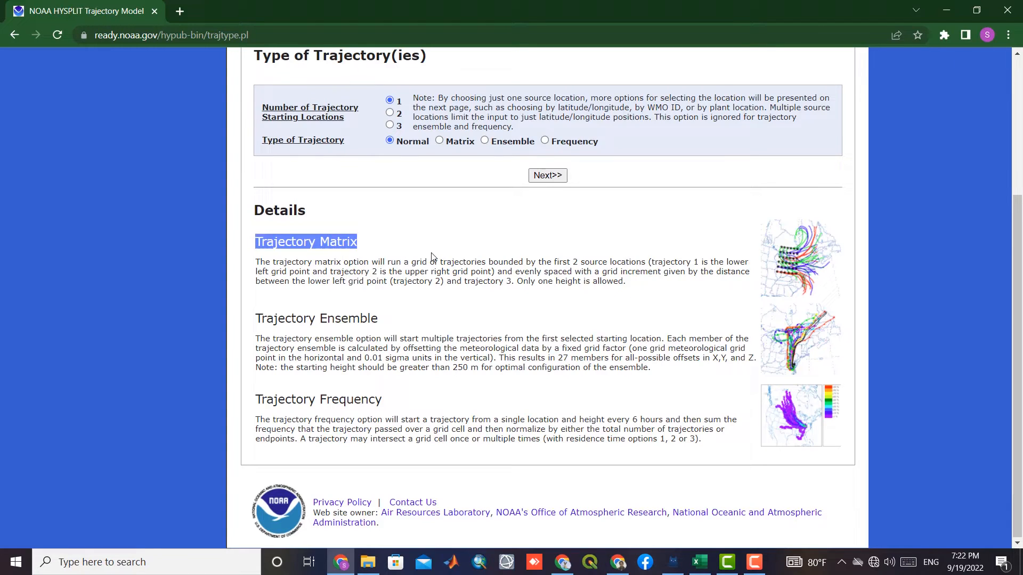
mouse_move(370, 338)
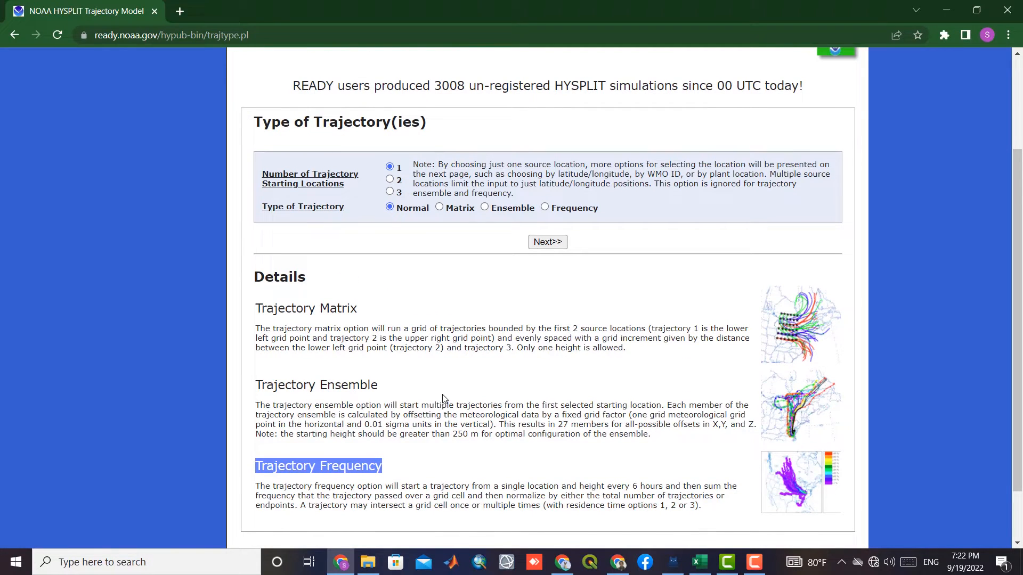
mouse_move(464, 373)
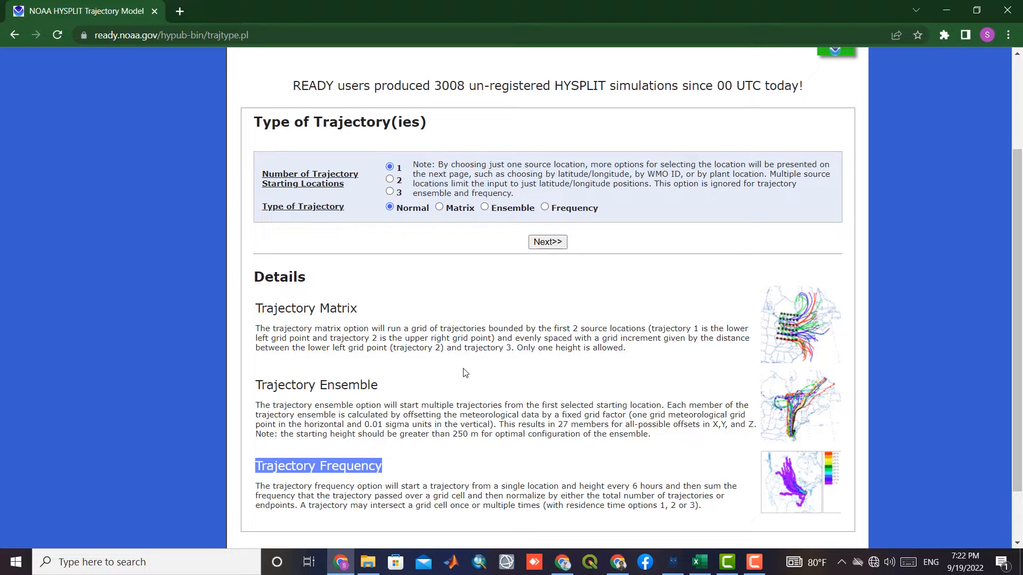
left_click(548, 242)
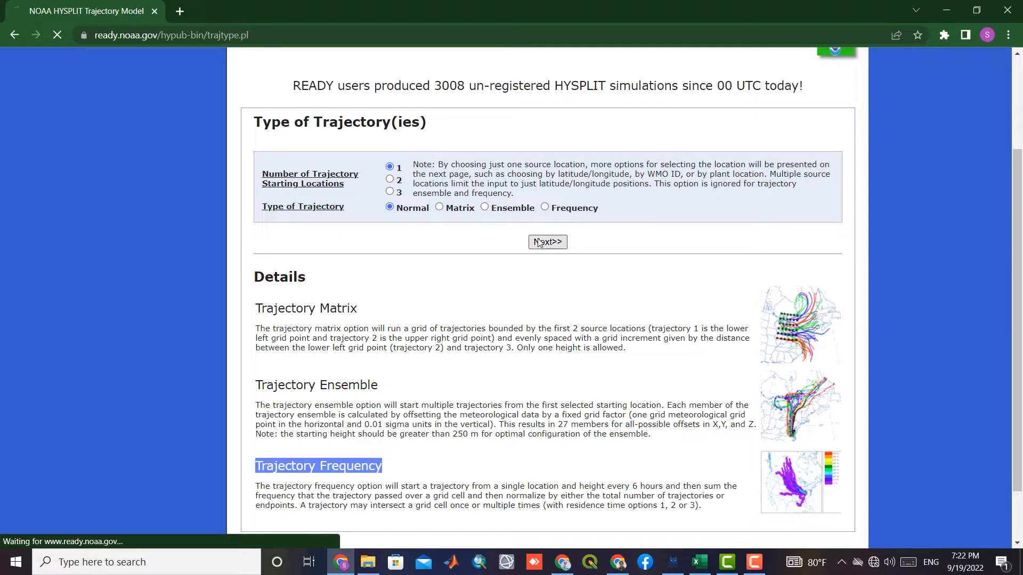
Select GFS 0.25 Degree (84h fcst, 3 hrly, Global) as the meteorology dataset.
left_click(546, 242)
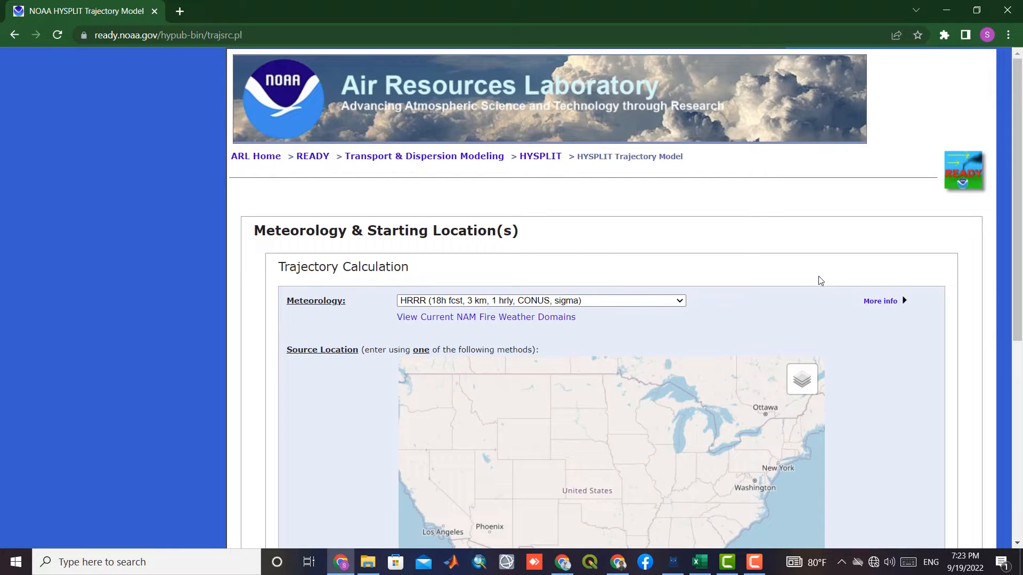
scroll("down", 3)
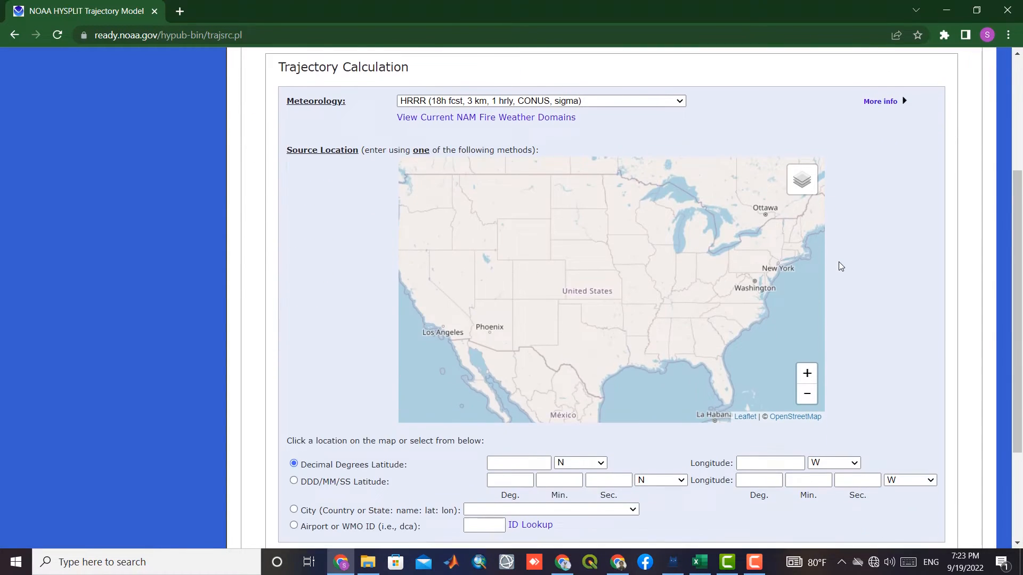
left_click(540, 100)
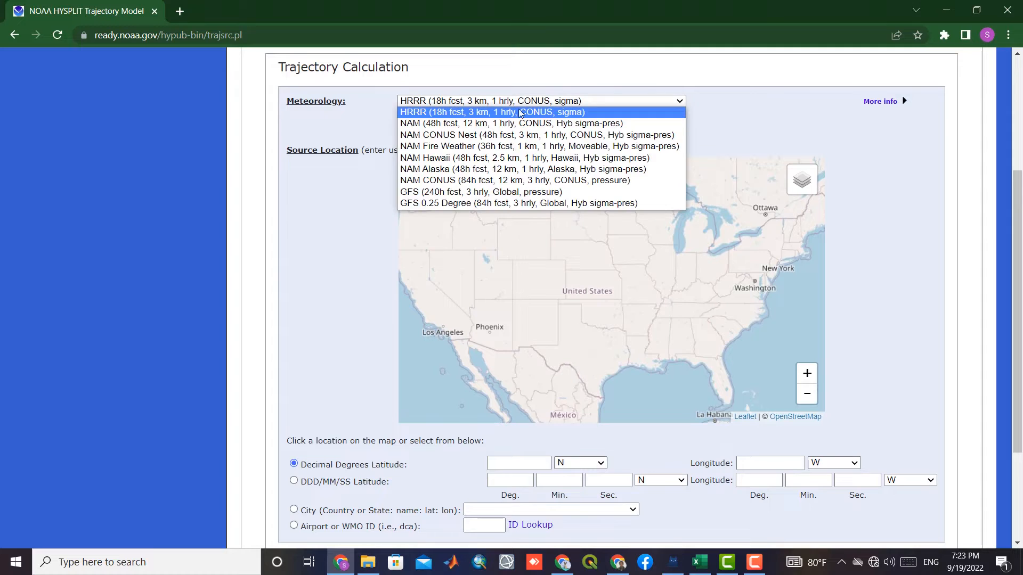
mouse_move(543, 203)
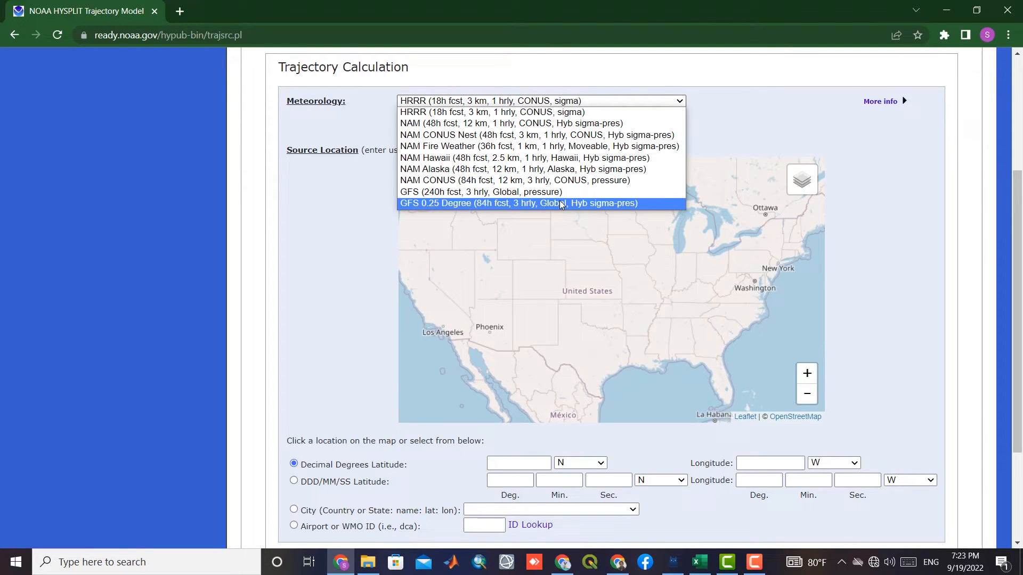
left_click(518, 203)
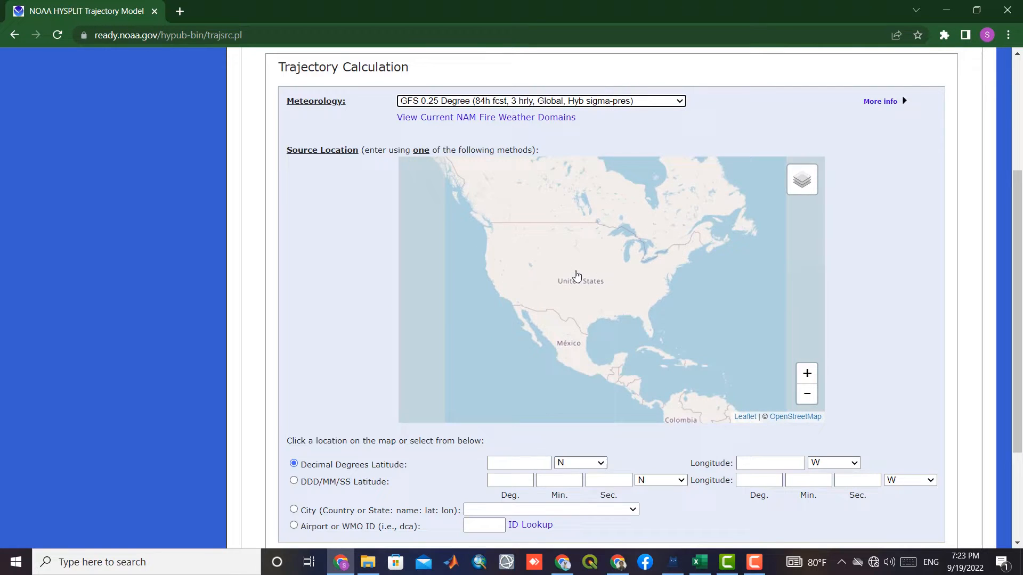
Pan the map to Iraq and place the source at 34.5608594 N, 44.0112305 E.
left_click_drag(577, 274, 510, 272)
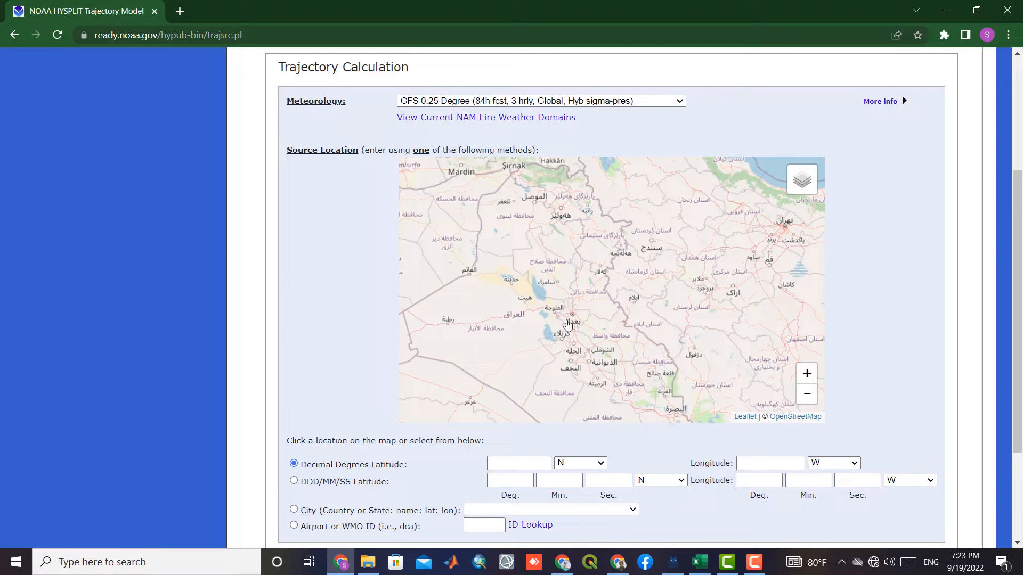
mouse_move(562, 273)
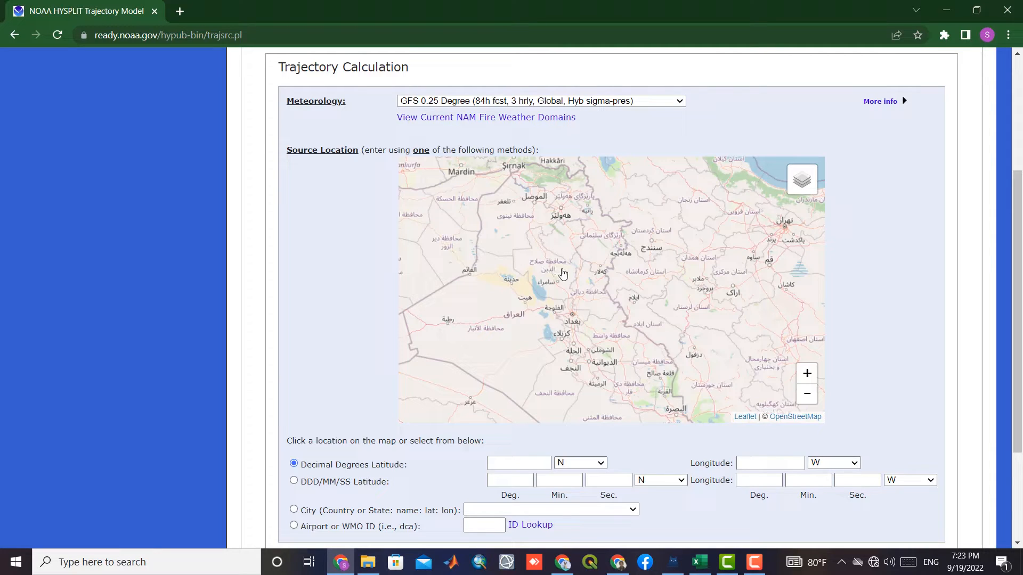
left_click(563, 273)
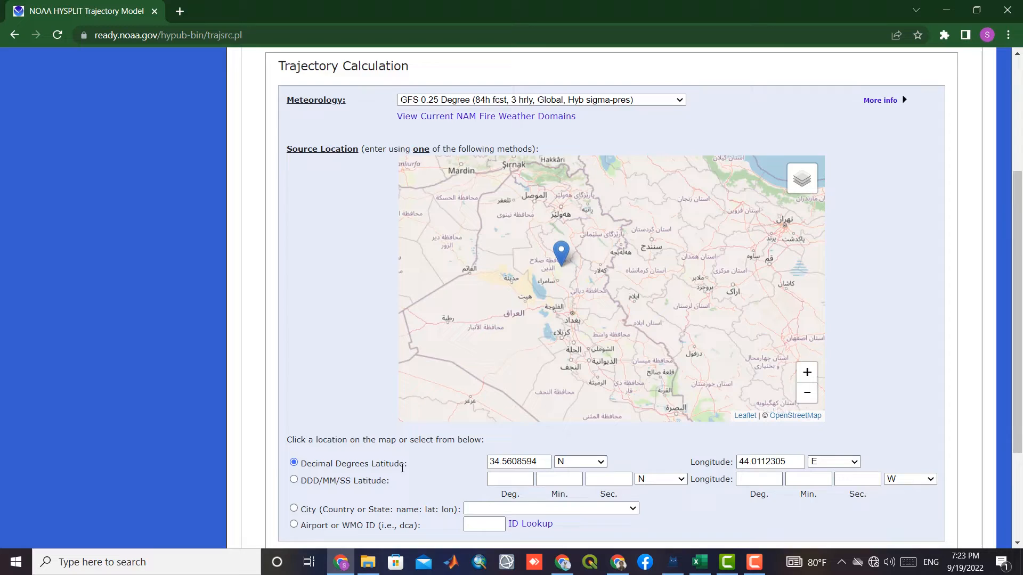
scroll("down", 3)
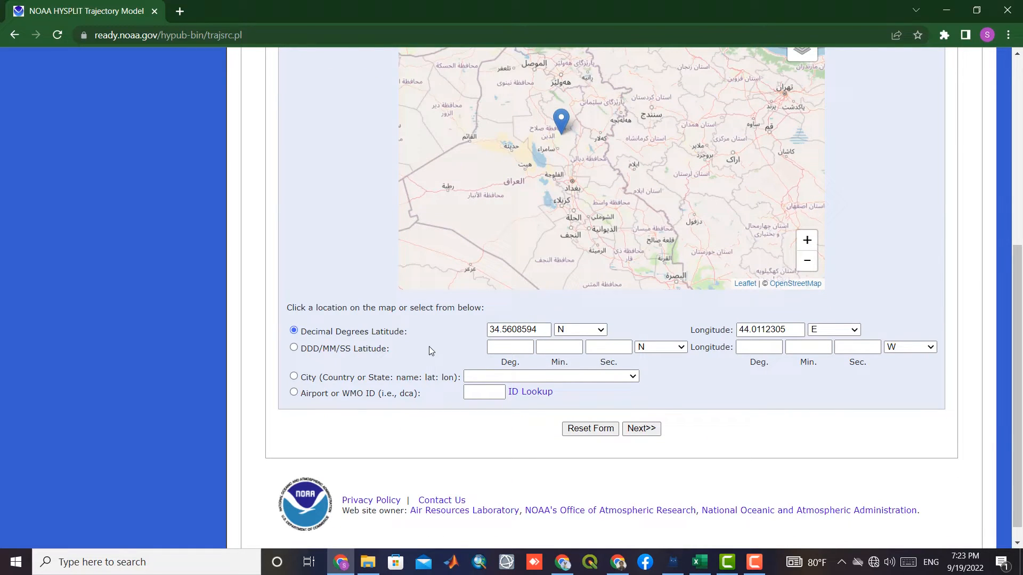
left_click(509, 347)
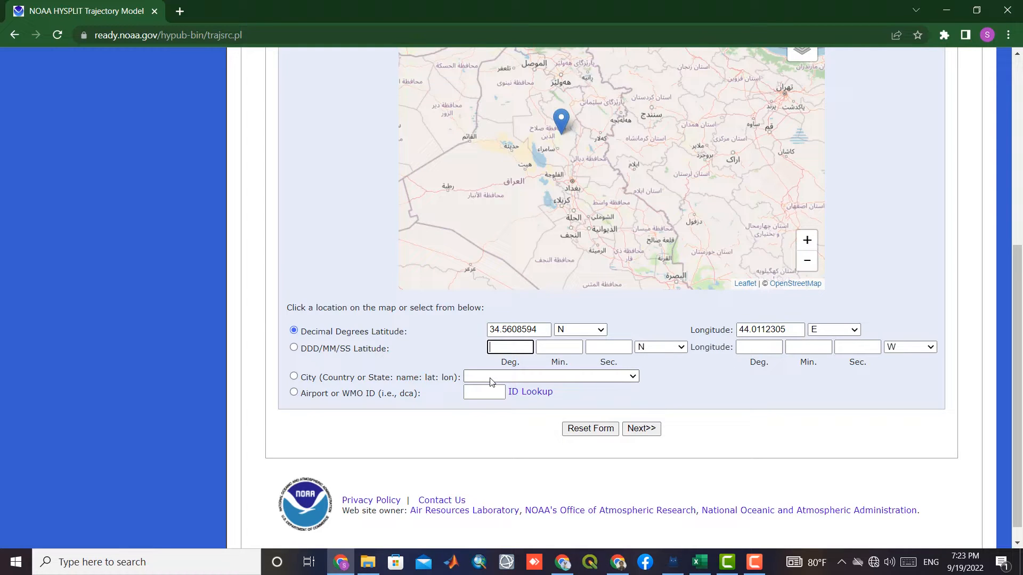
Browse the preset City list and leave it without choosing a city.
left_click(551, 376)
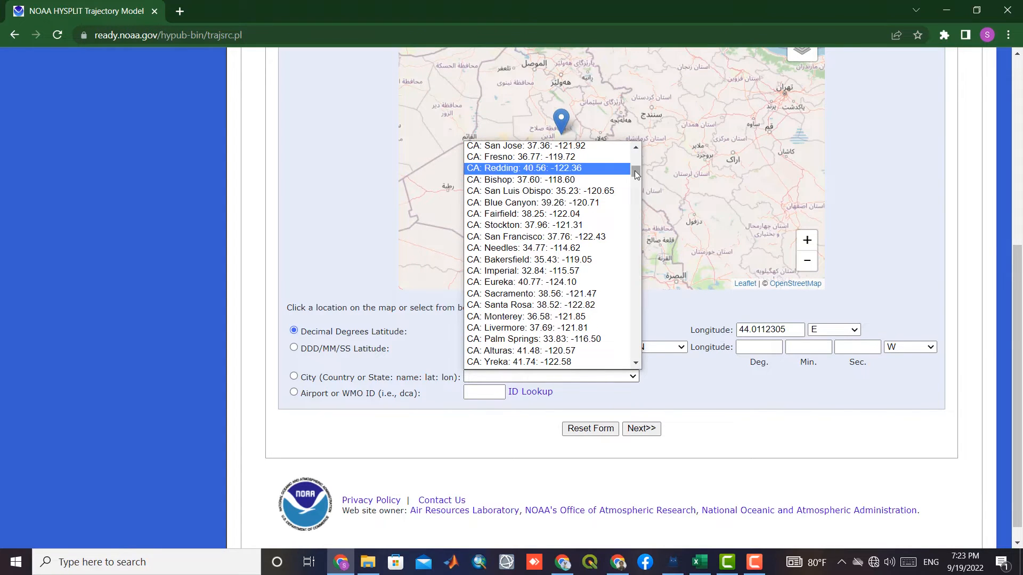
scroll("down", 3)
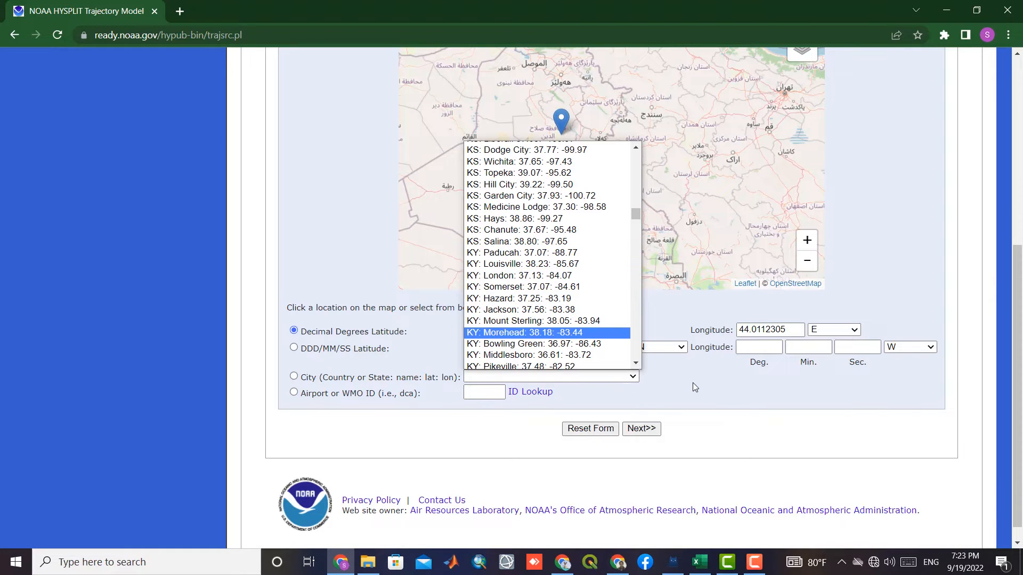
left_click(522, 333)
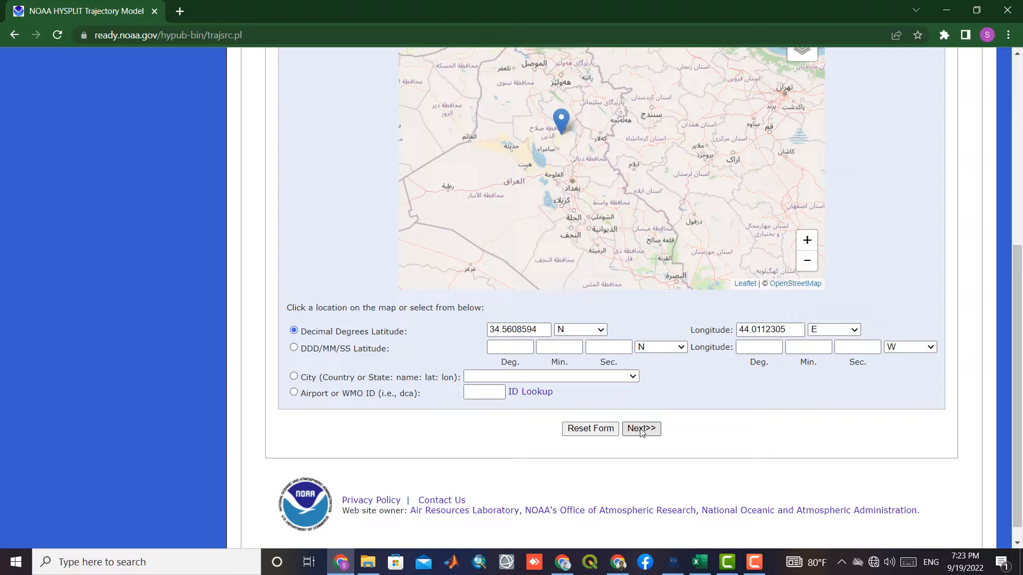
Submit the Iraq source location to reach the Meteorology File page.
left_click(641, 428)
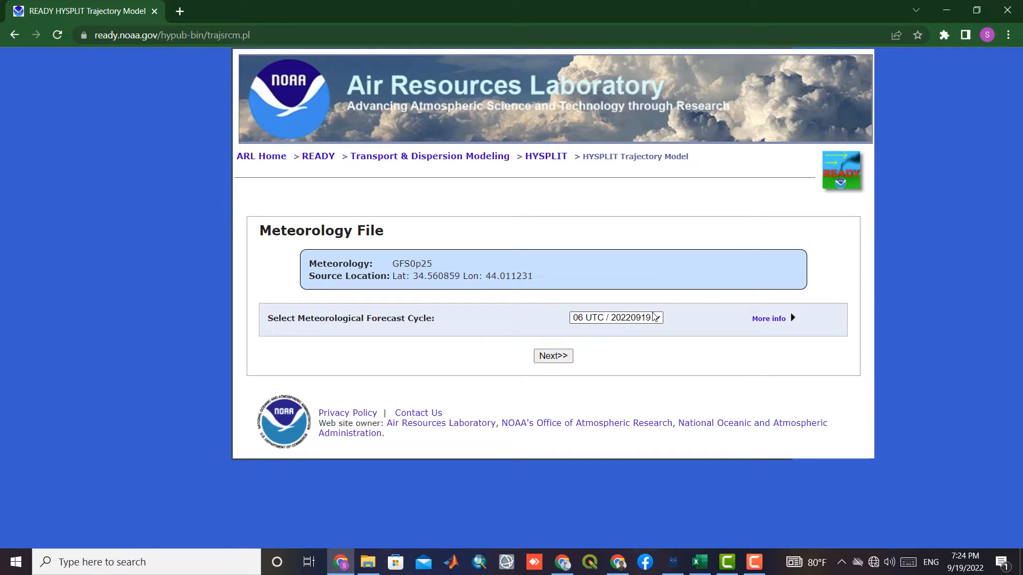
Keep the 06 UTC 20220919 forecast cycle and continue to Model Run Details.
left_click(615, 317)
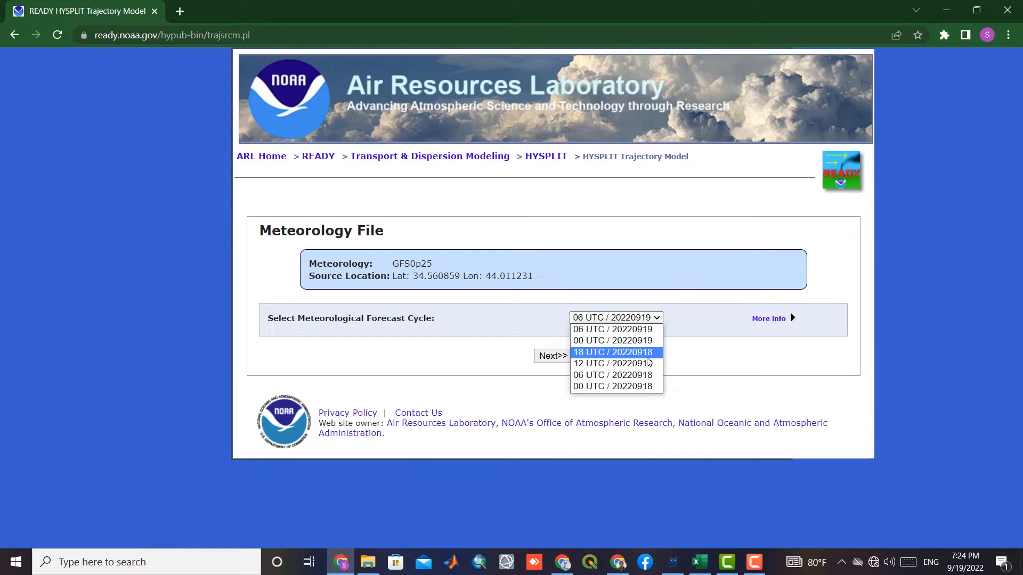
left_click(612, 329)
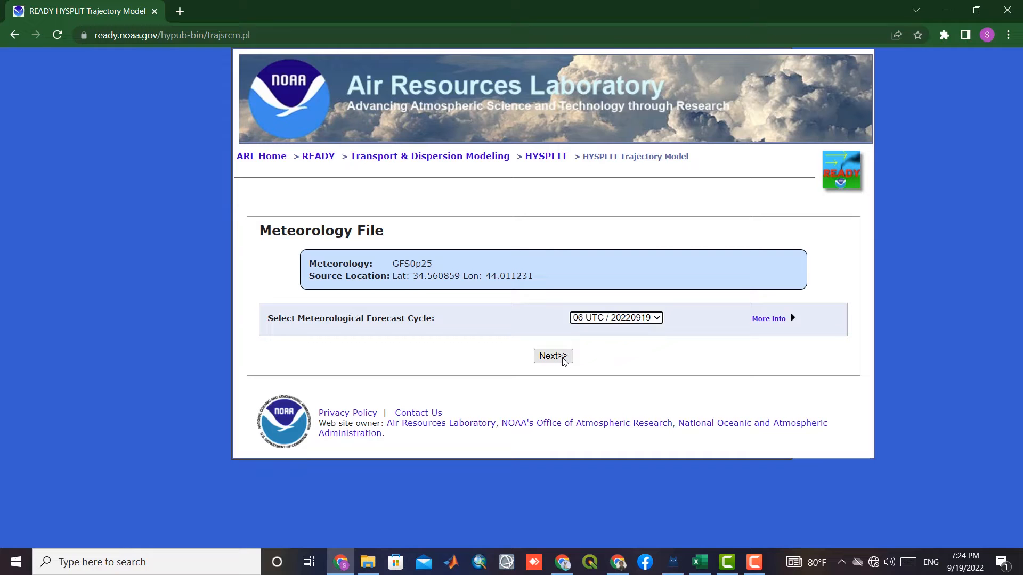
left_click(552, 356)
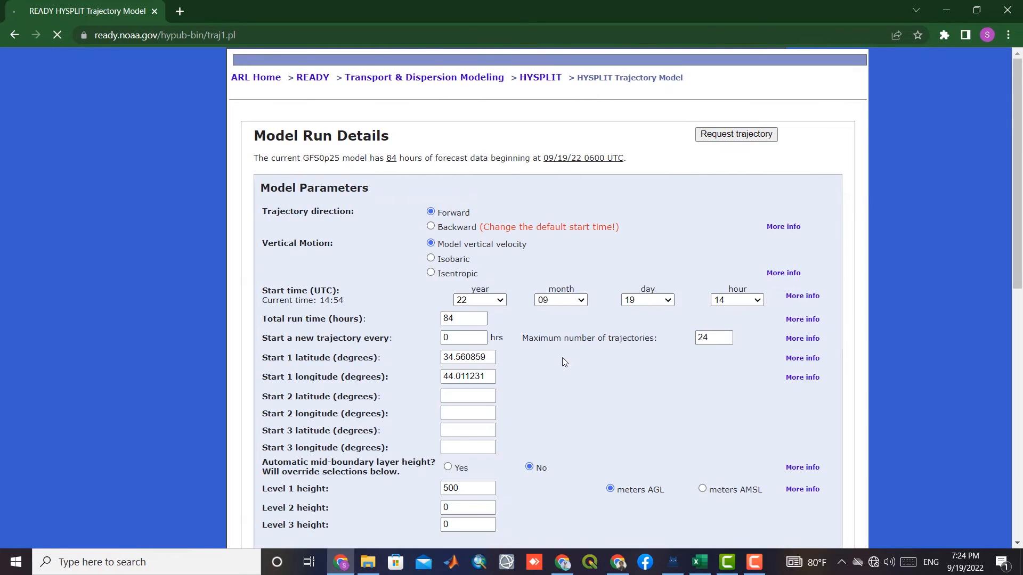
left_click(56, 35)
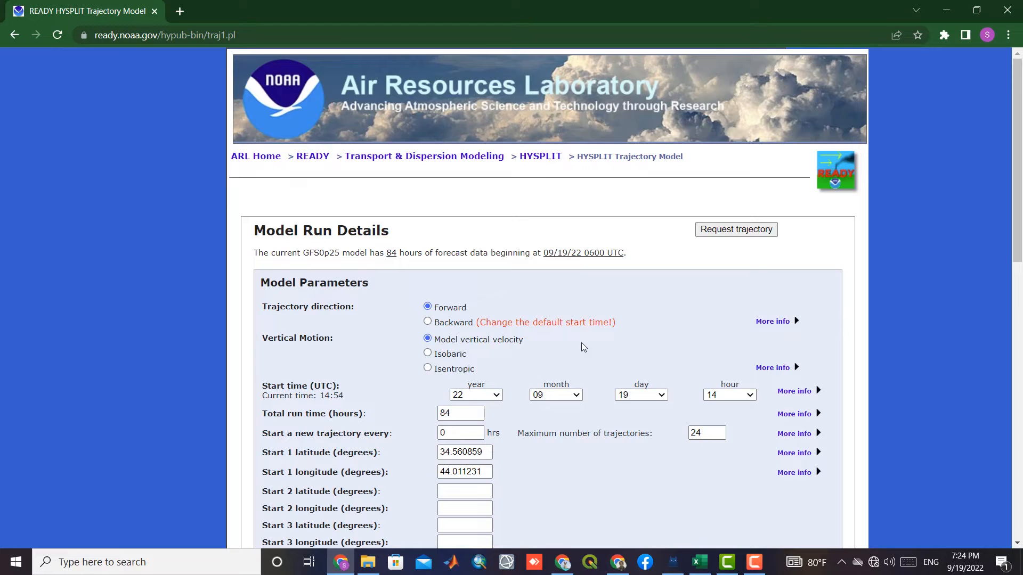
mouse_move(585, 332)
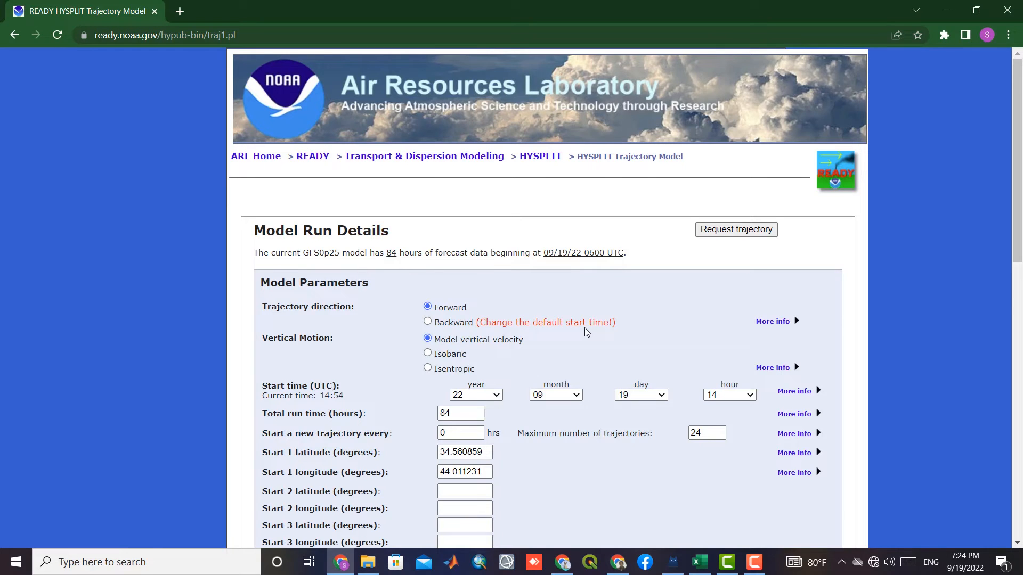
scroll("down", 3)
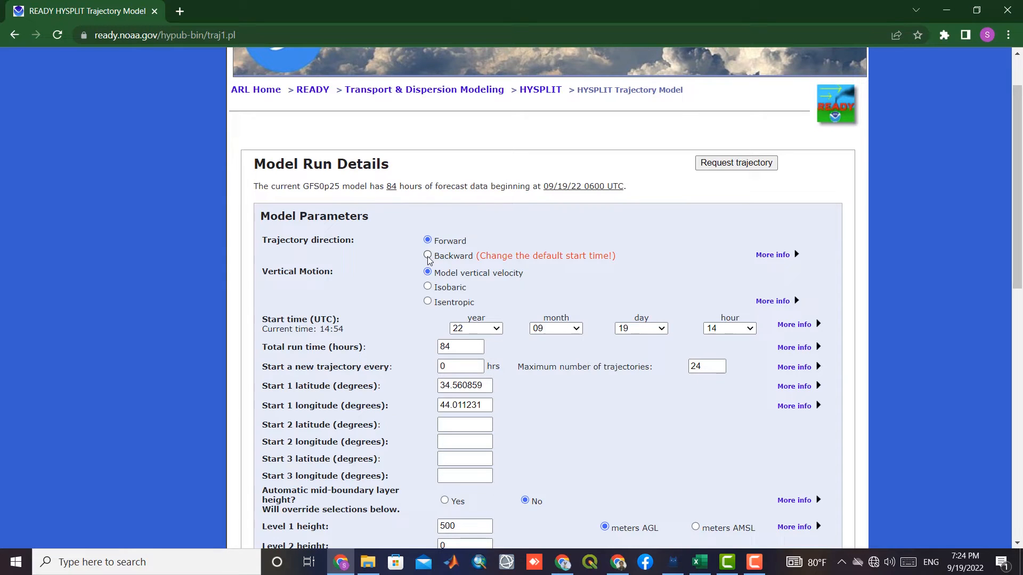
mouse_move(520, 301)
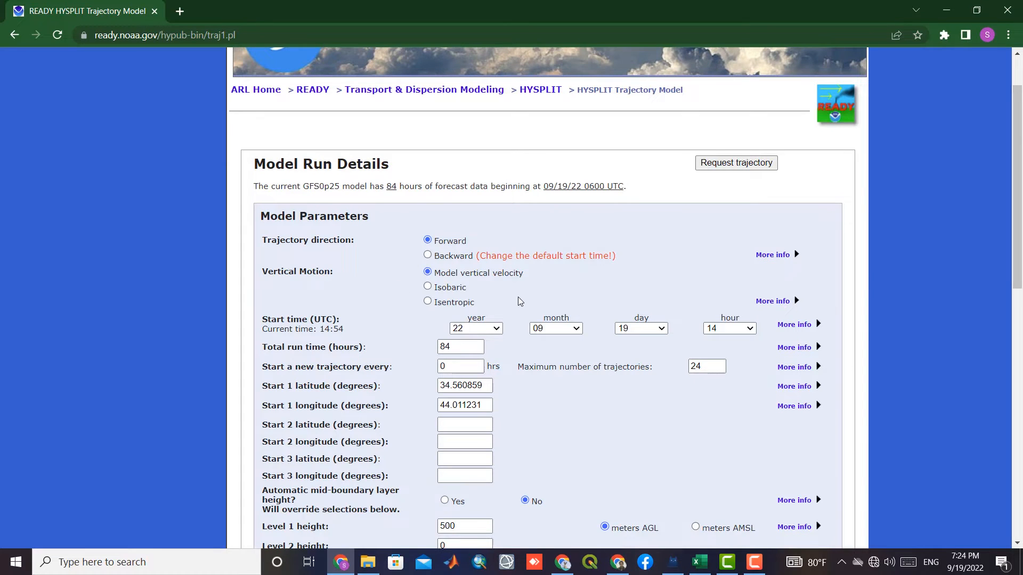
scroll("down", 3)
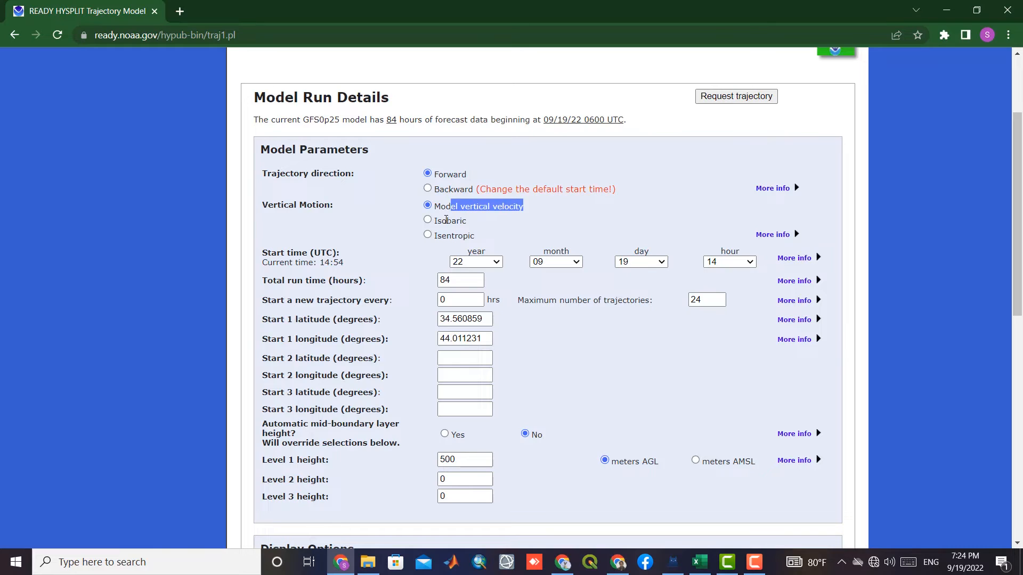
left_click(427, 220)
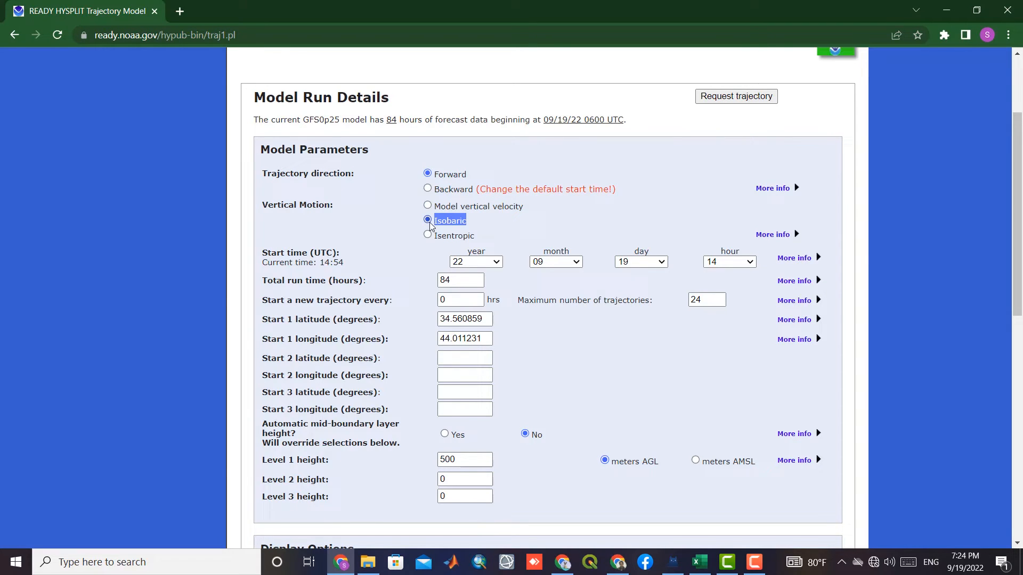
left_click(427, 205)
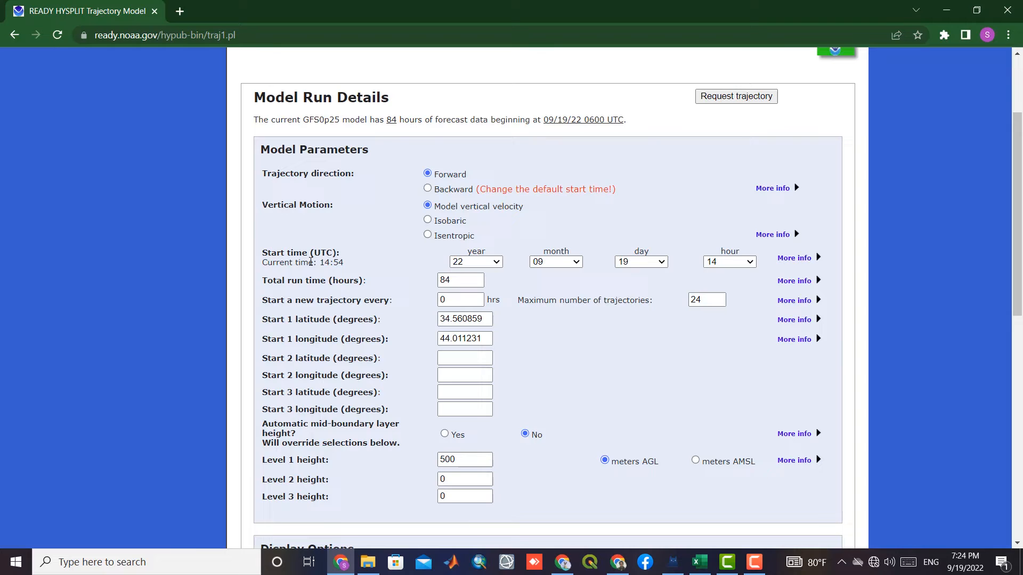
left_click(495, 262)
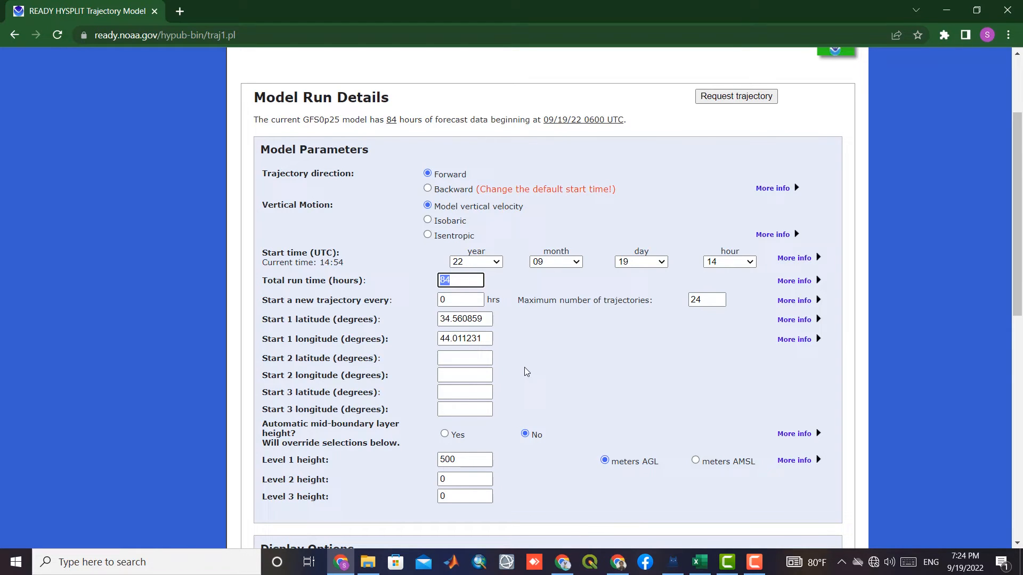
mouse_move(551, 366)
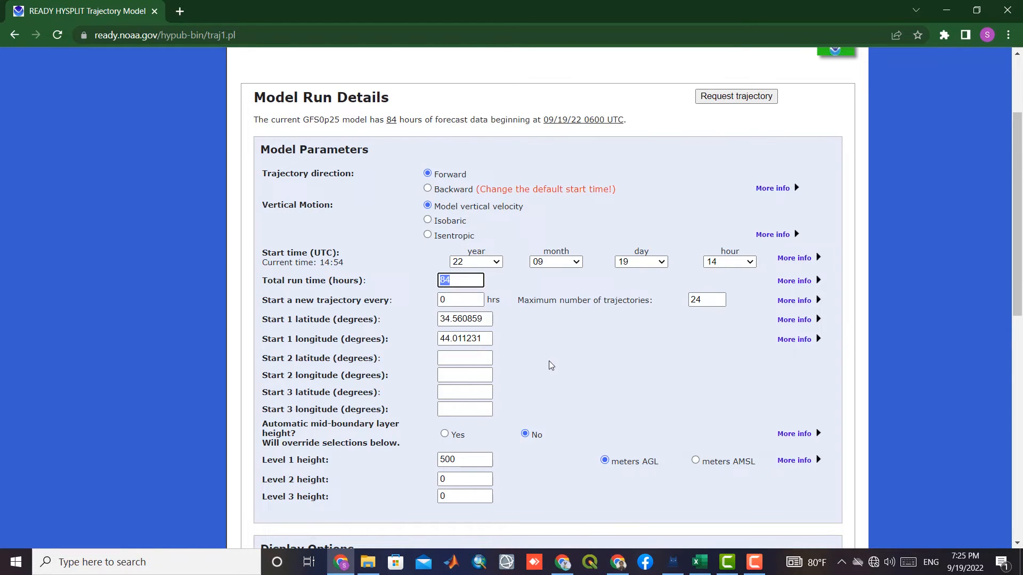
scroll("down", 3)
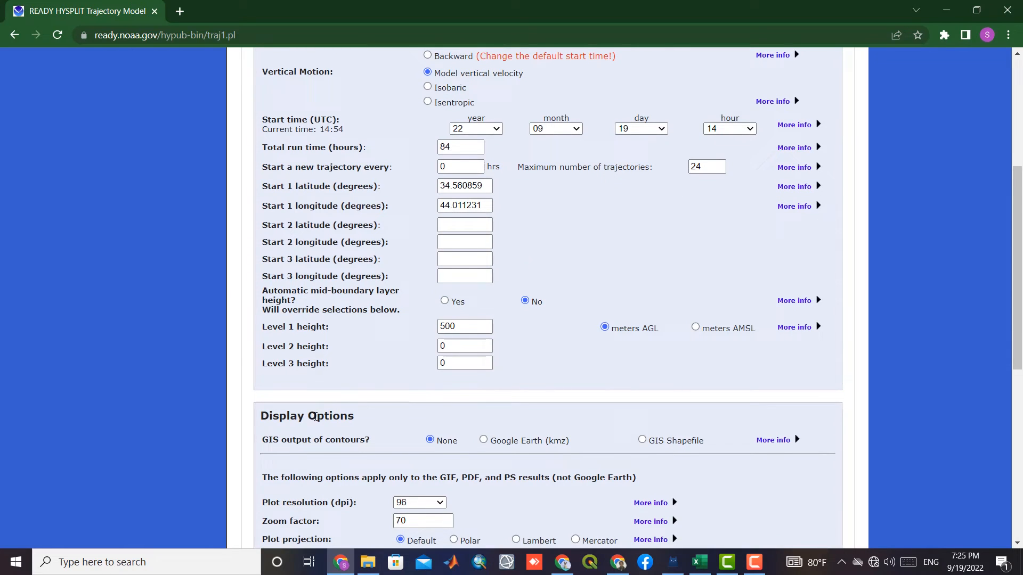
Choose GIS Shapefile for GIS output of contours and review the remaining display options.
left_click(641, 440)
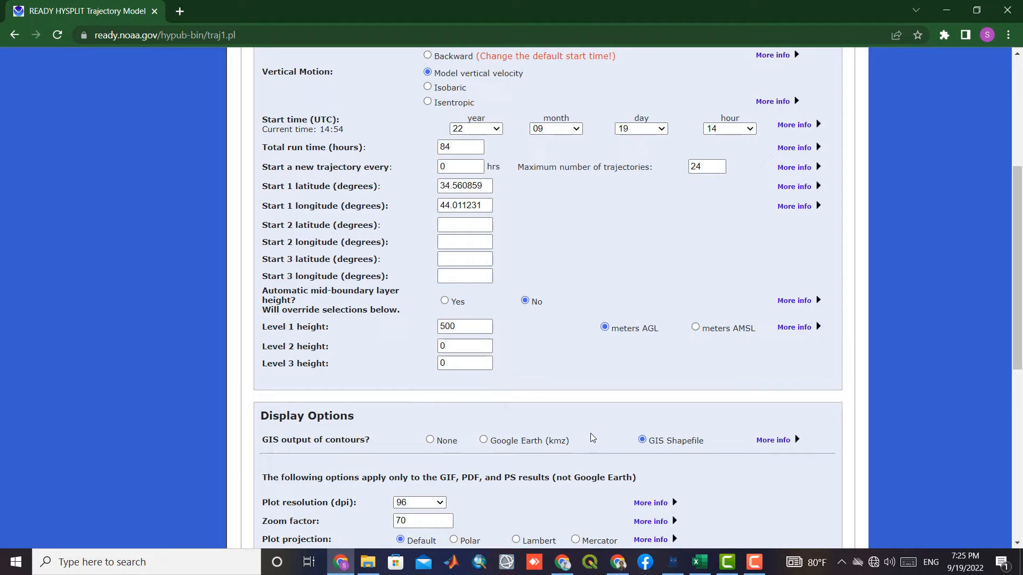
scroll("down", 3)
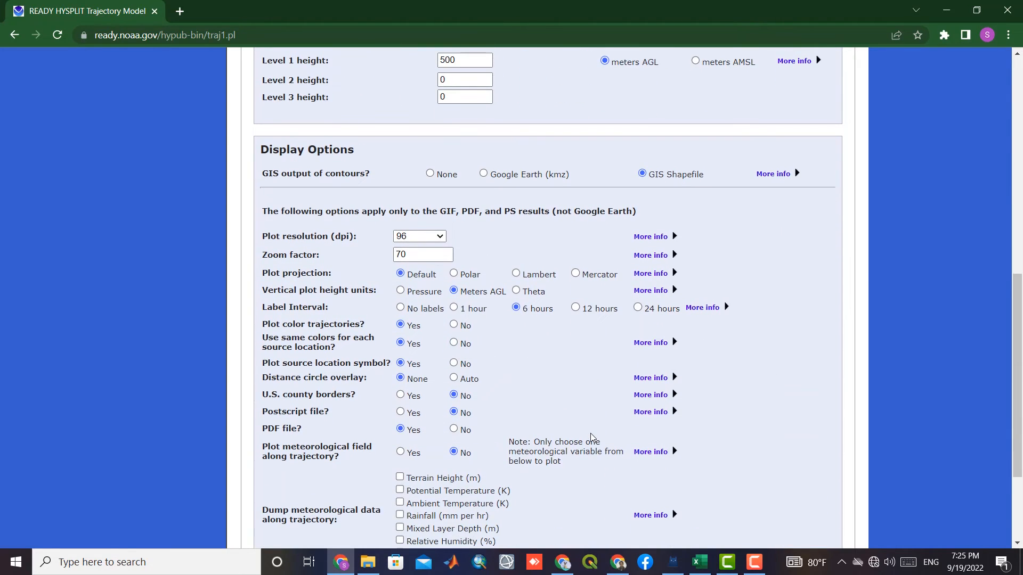
mouse_move(607, 405)
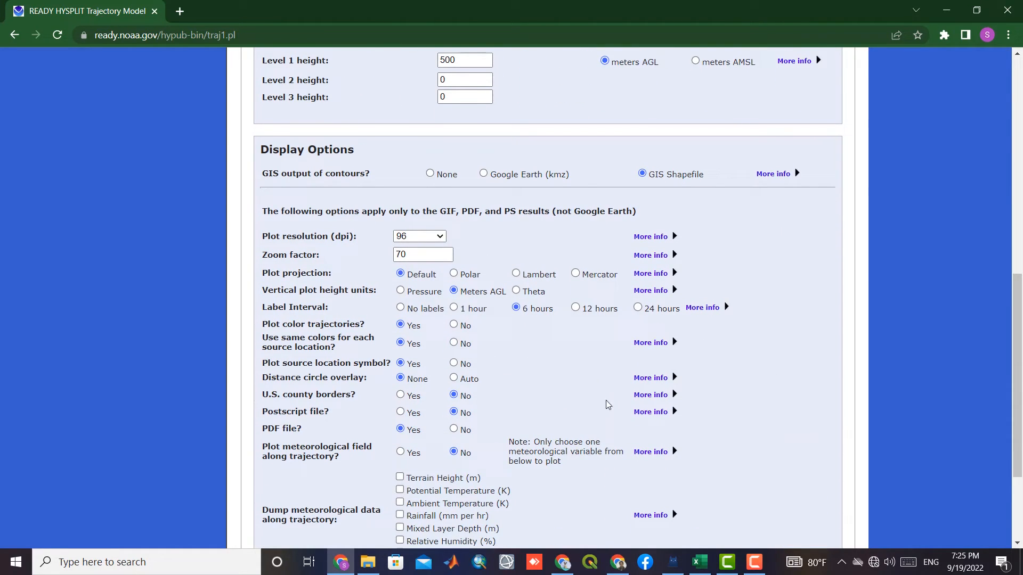
left_click_drag(442, 211, 487, 211)
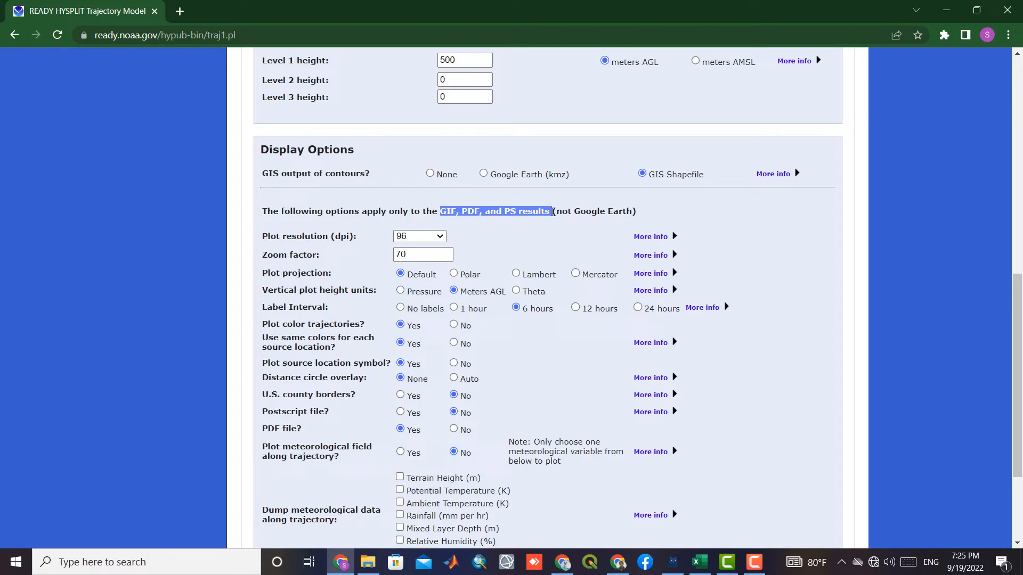
mouse_move(475, 337)
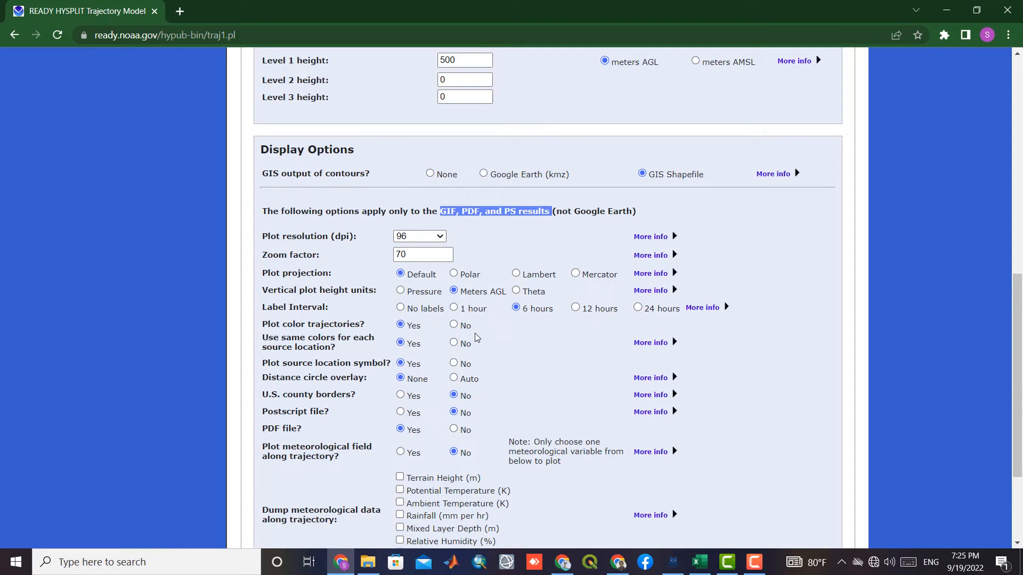
scroll("down", 3)
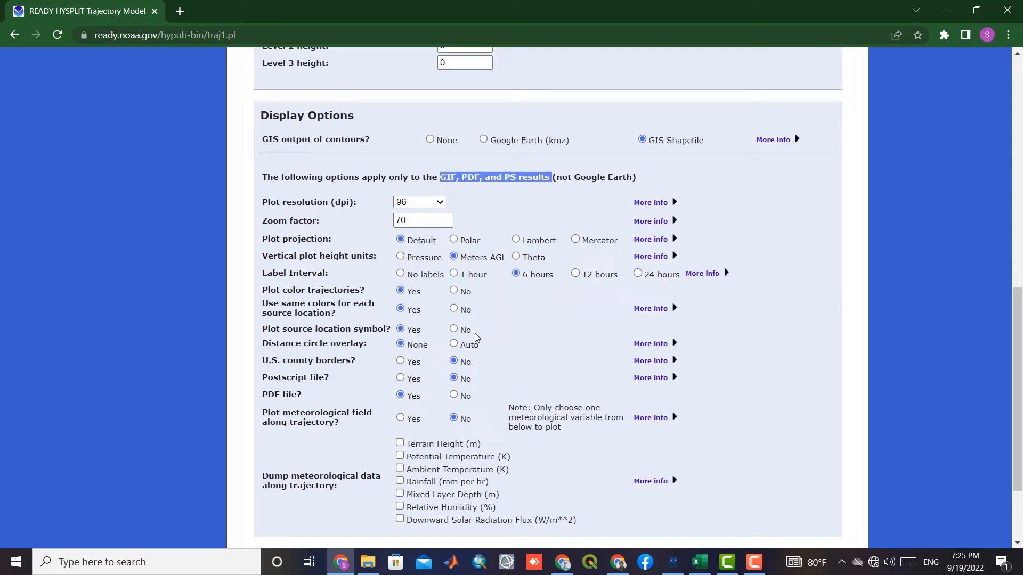
scroll("down", 3)
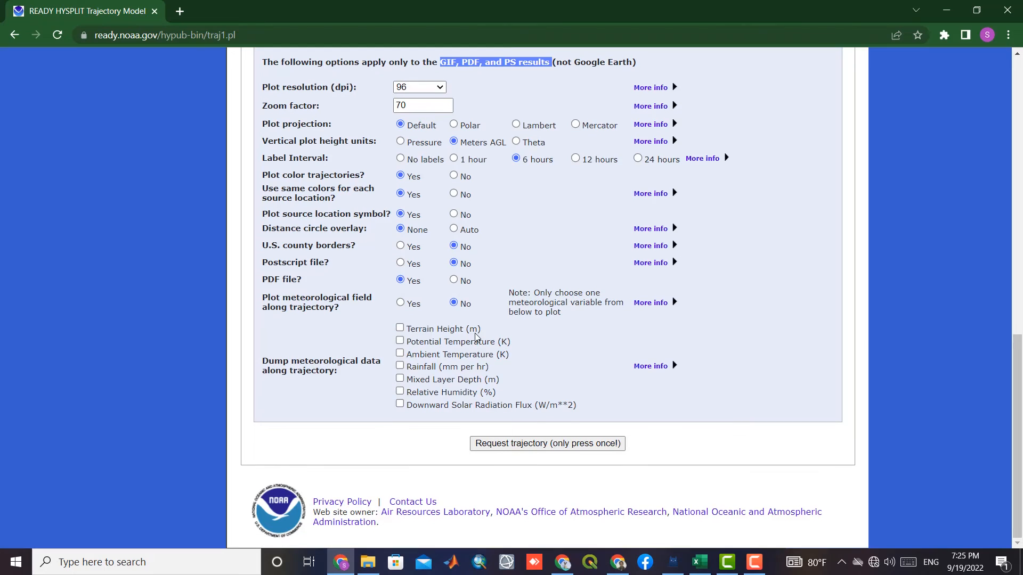
mouse_move(401, 331)
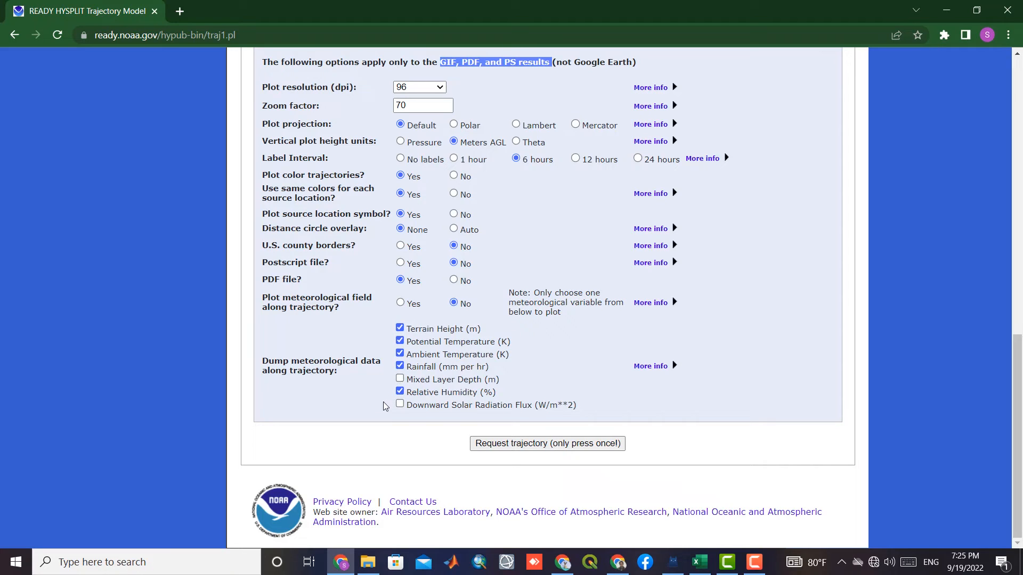
Dump terrain height, temperatures, rainfall, humidity and solar radiation, skipping mixed layer depth.
left_click(399, 405)
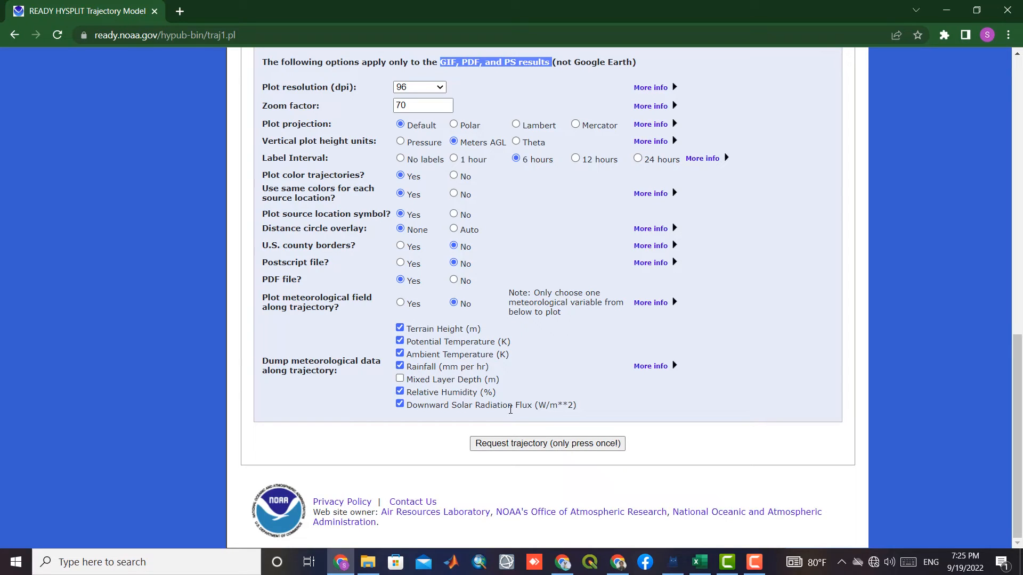
left_click(546, 444)
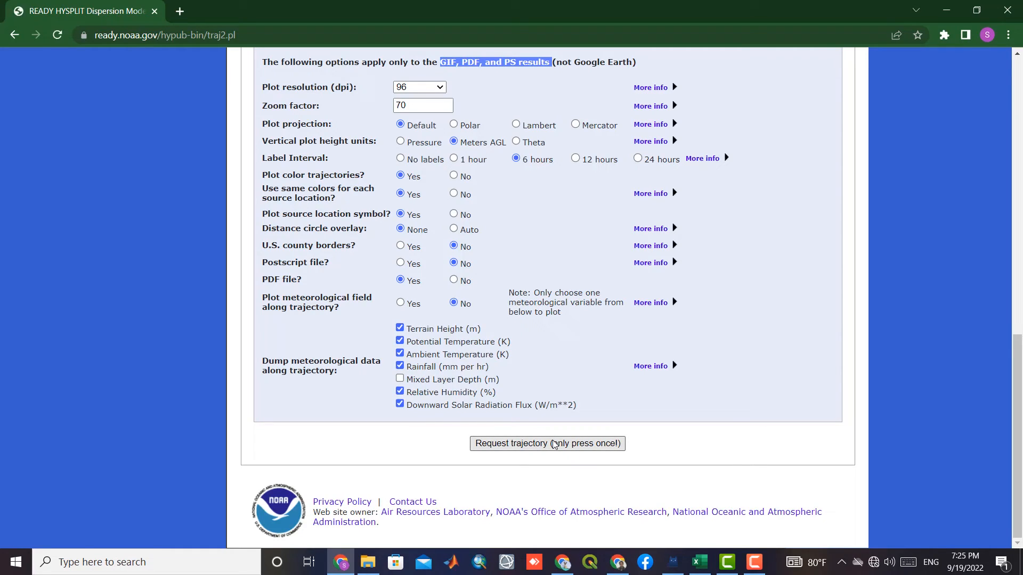
Submit the trajectory request and open the job 179512 trajectory GIF plot.
left_click(547, 444)
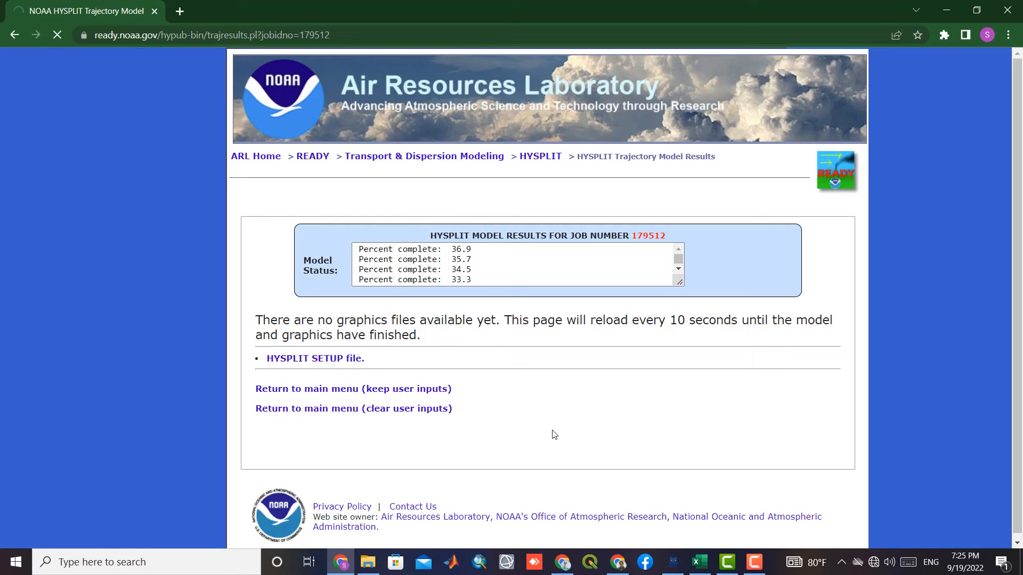
mouse_move(530, 424)
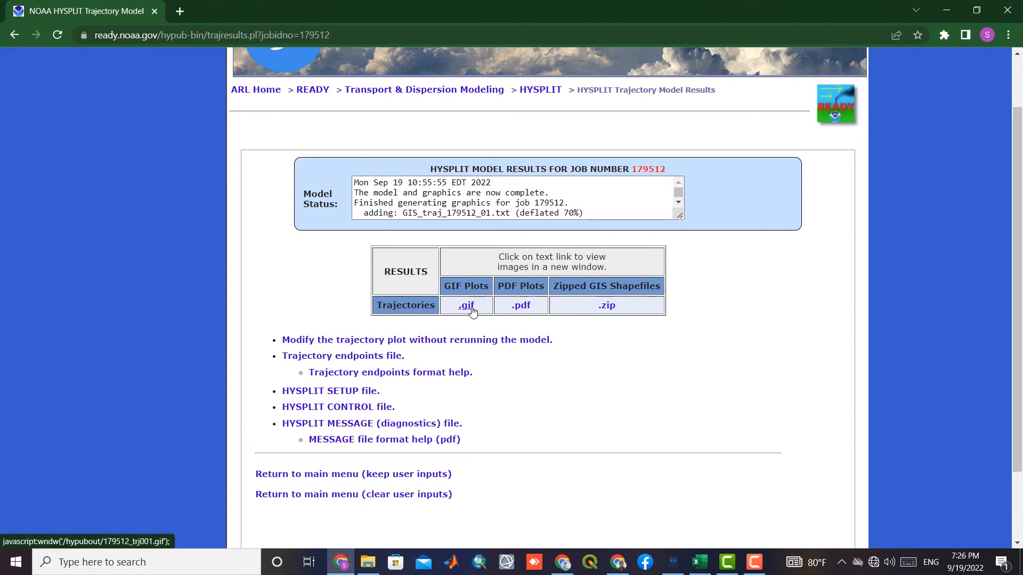
left_click(466, 305)
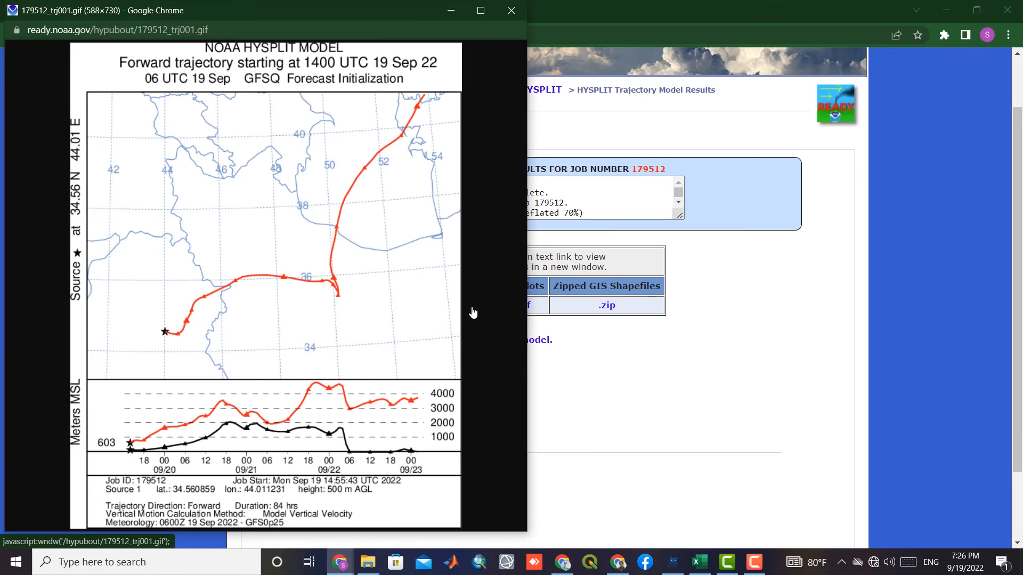